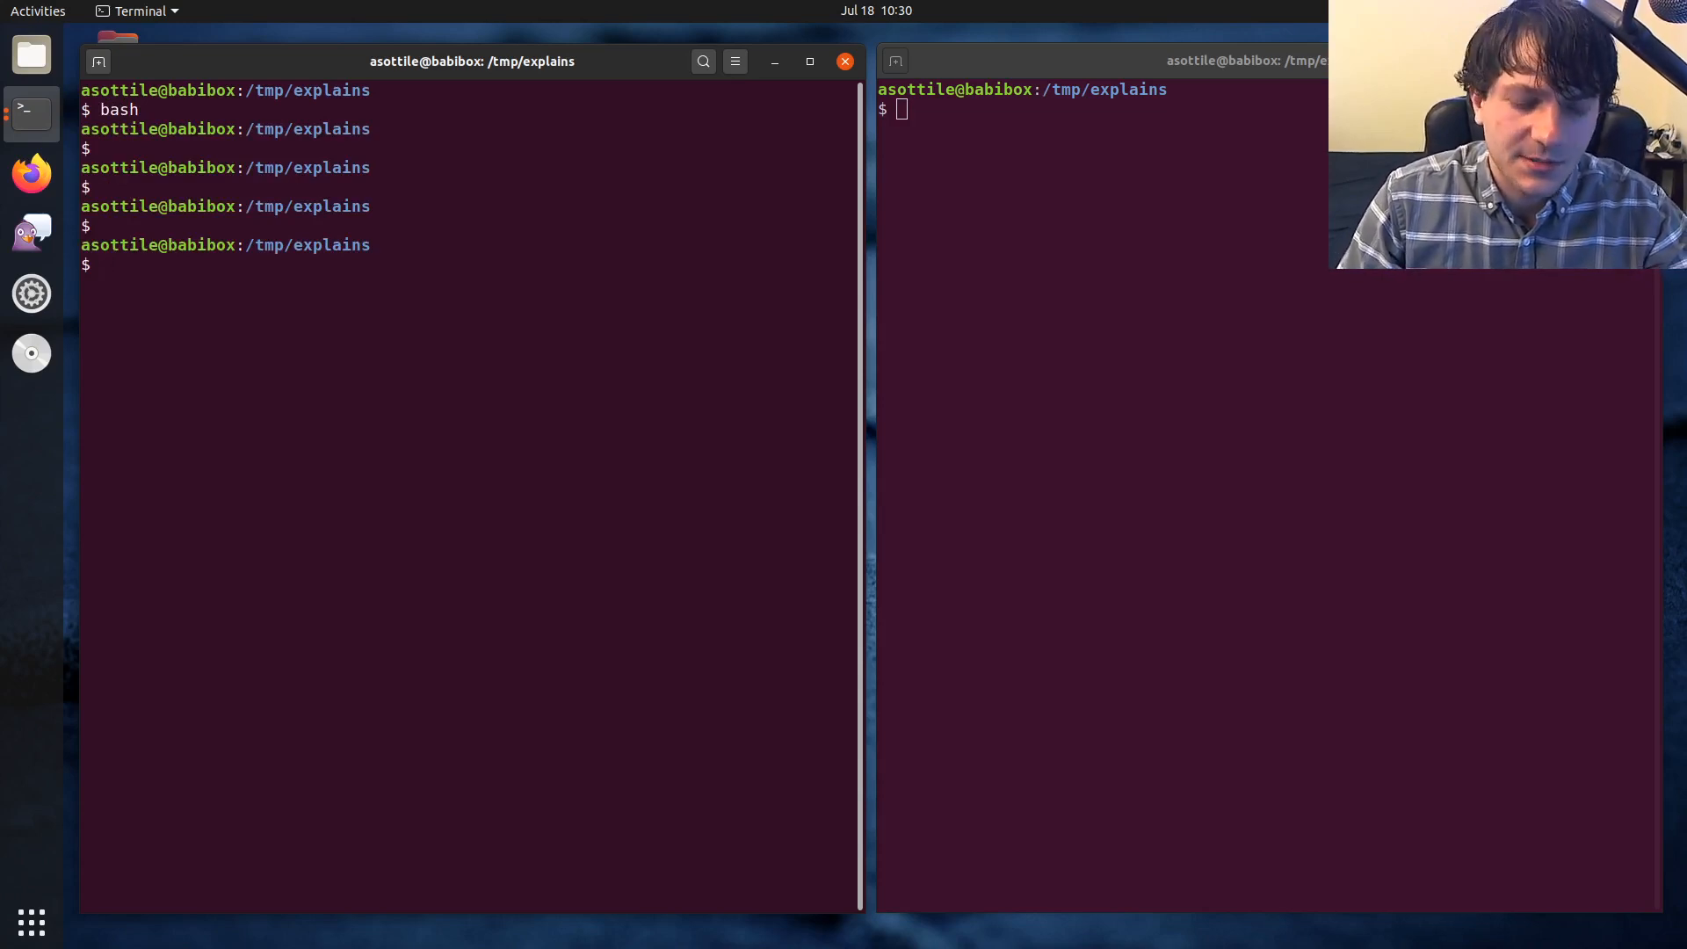
Exit the nested bash shell, then unset PYTHONSTARTUP in the remaining shell
type("exit")
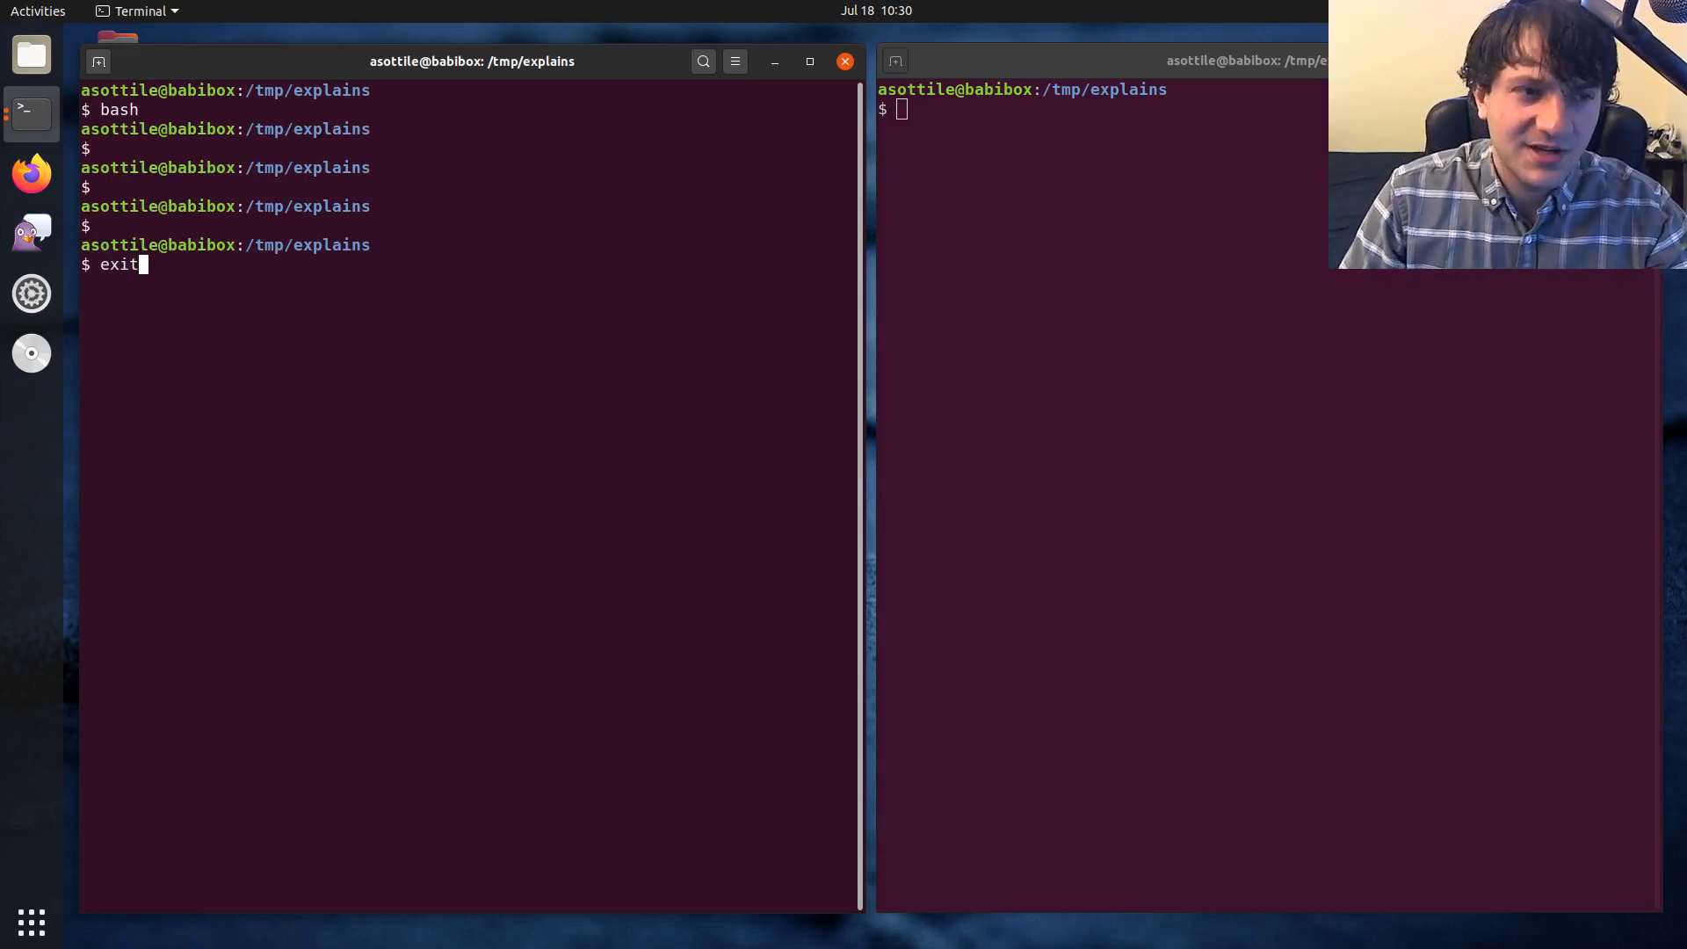
key("Return")
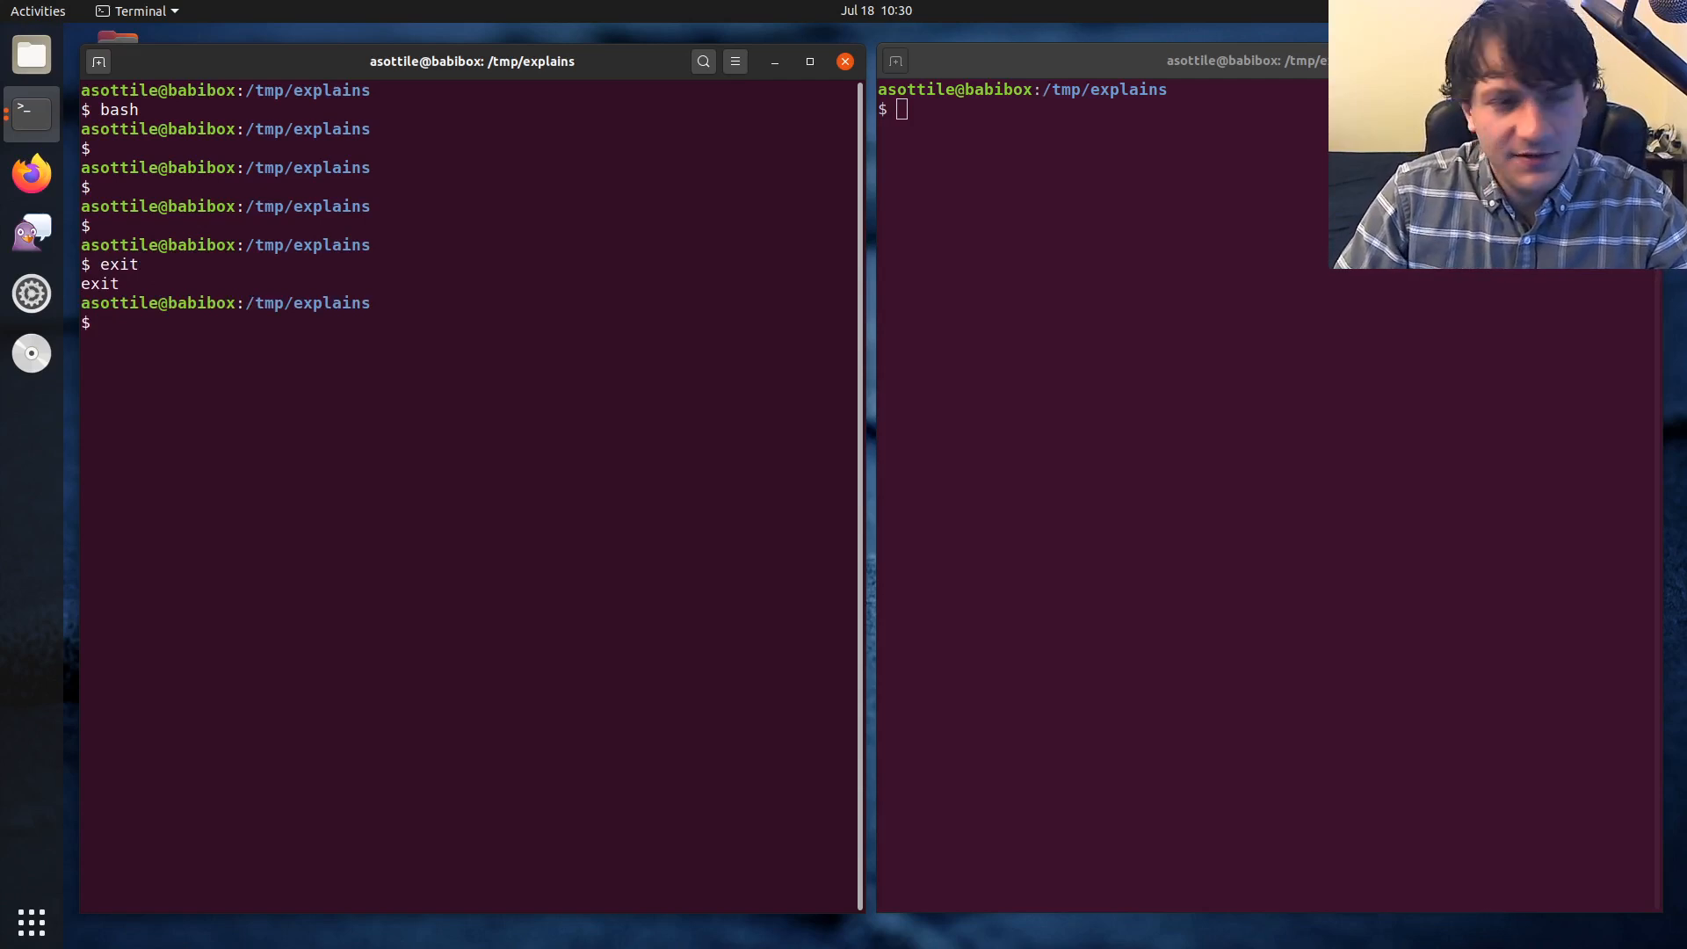
type("u")
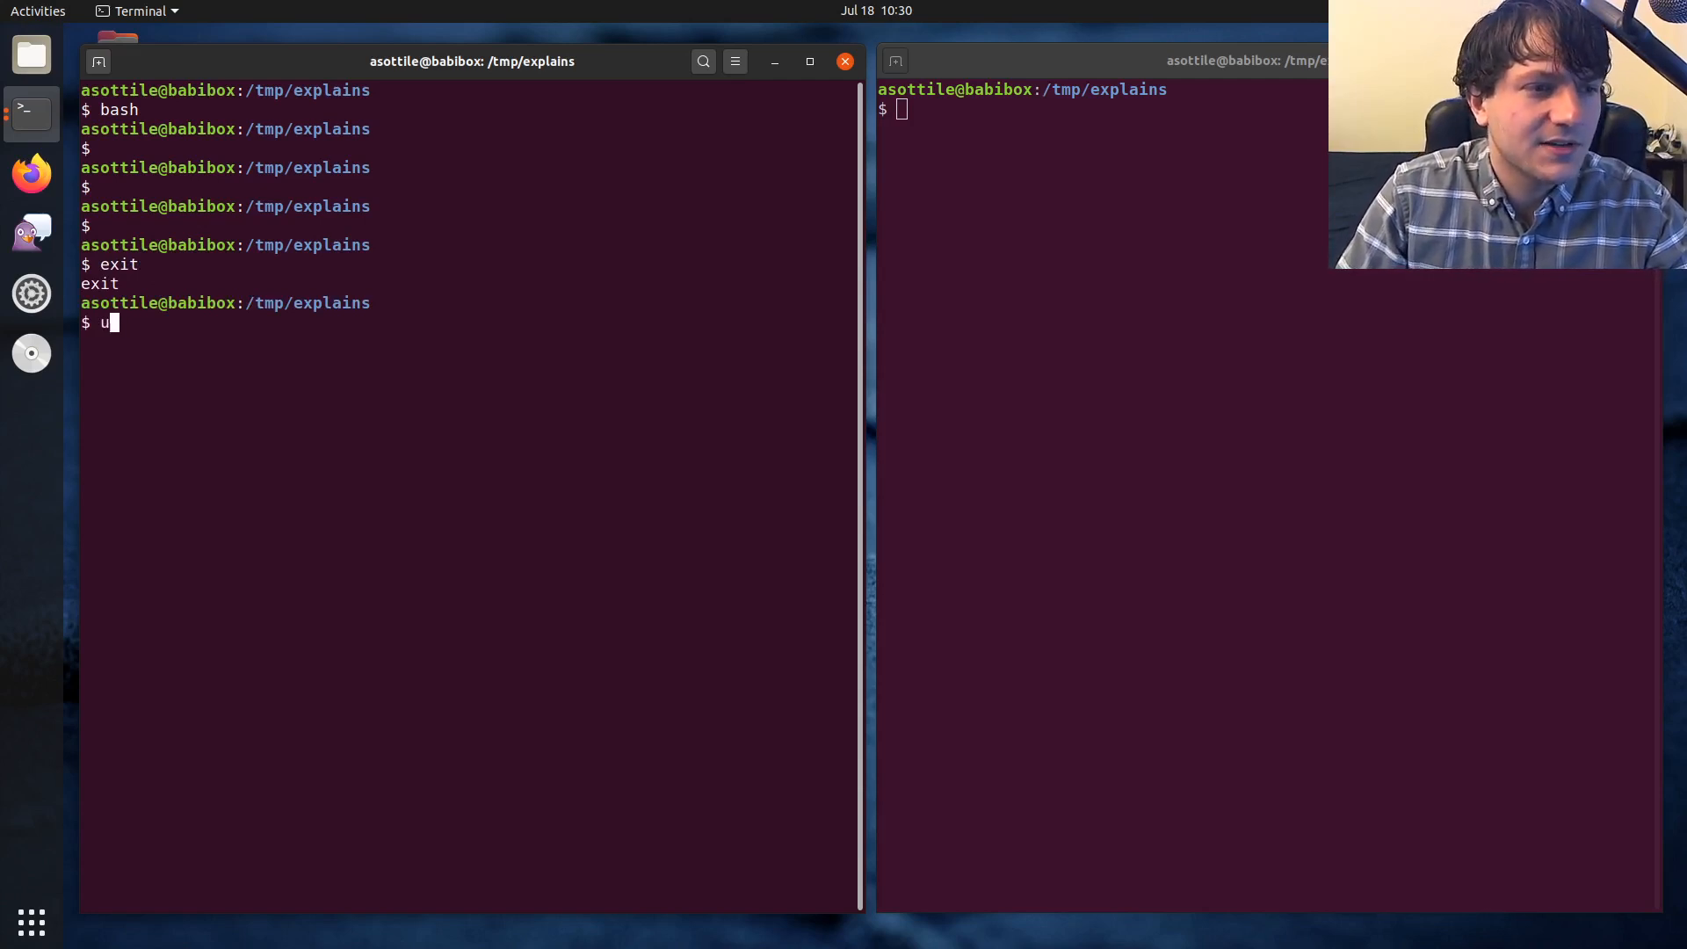
type("nset PYTHONST")
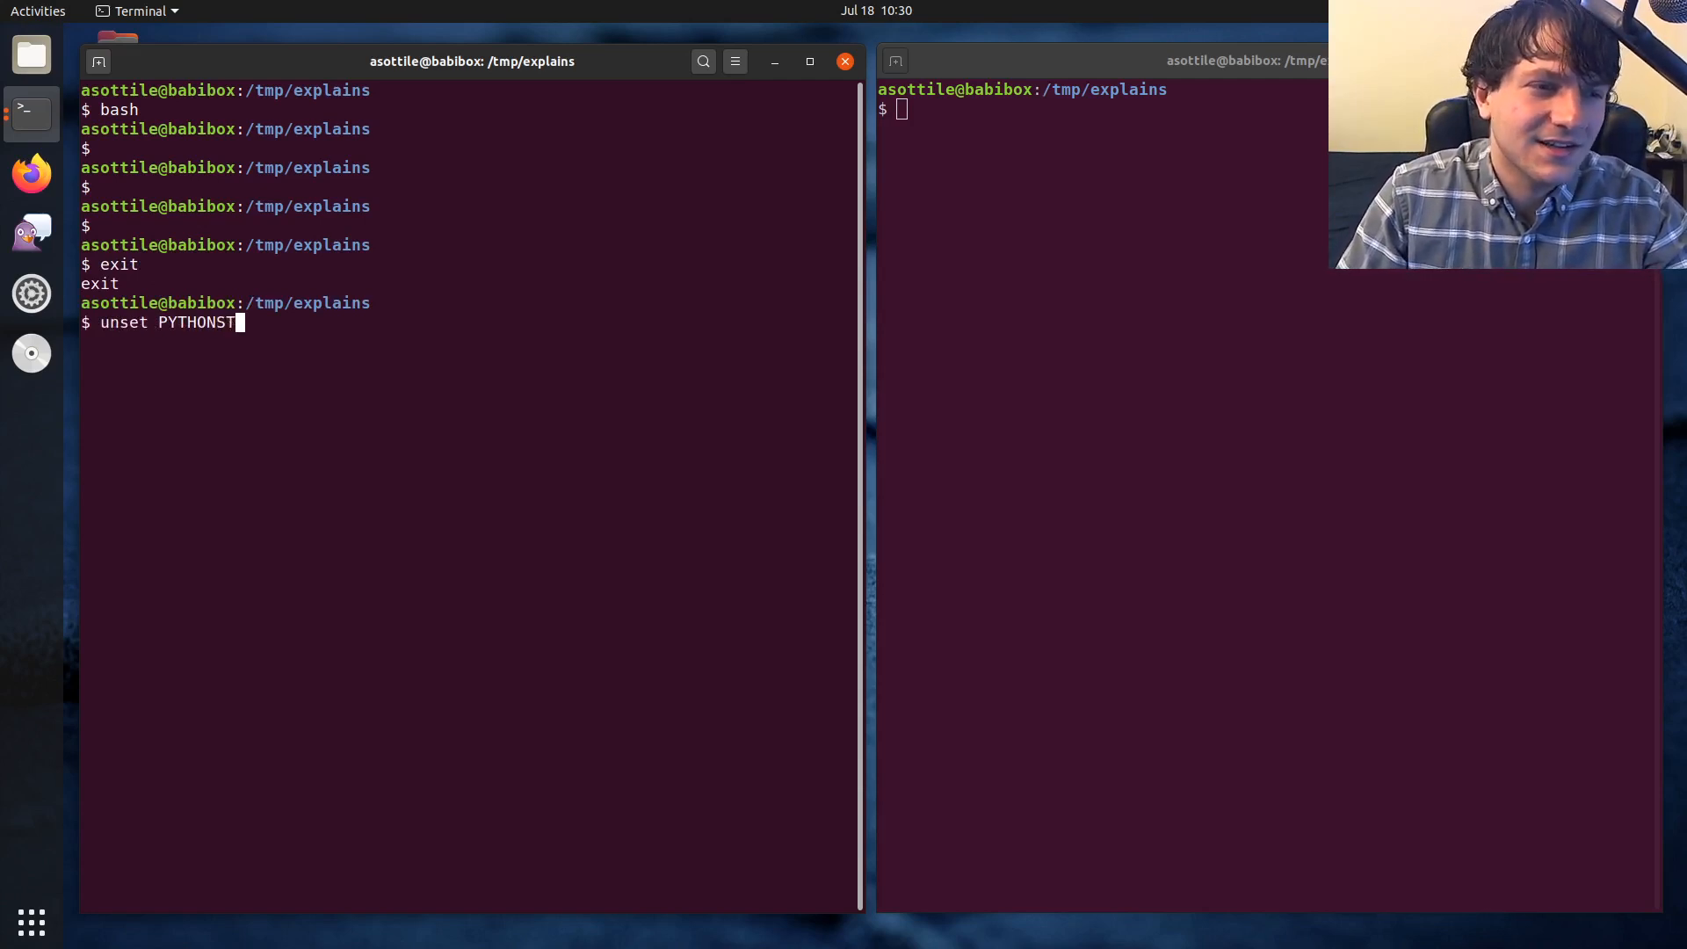
key("Return")
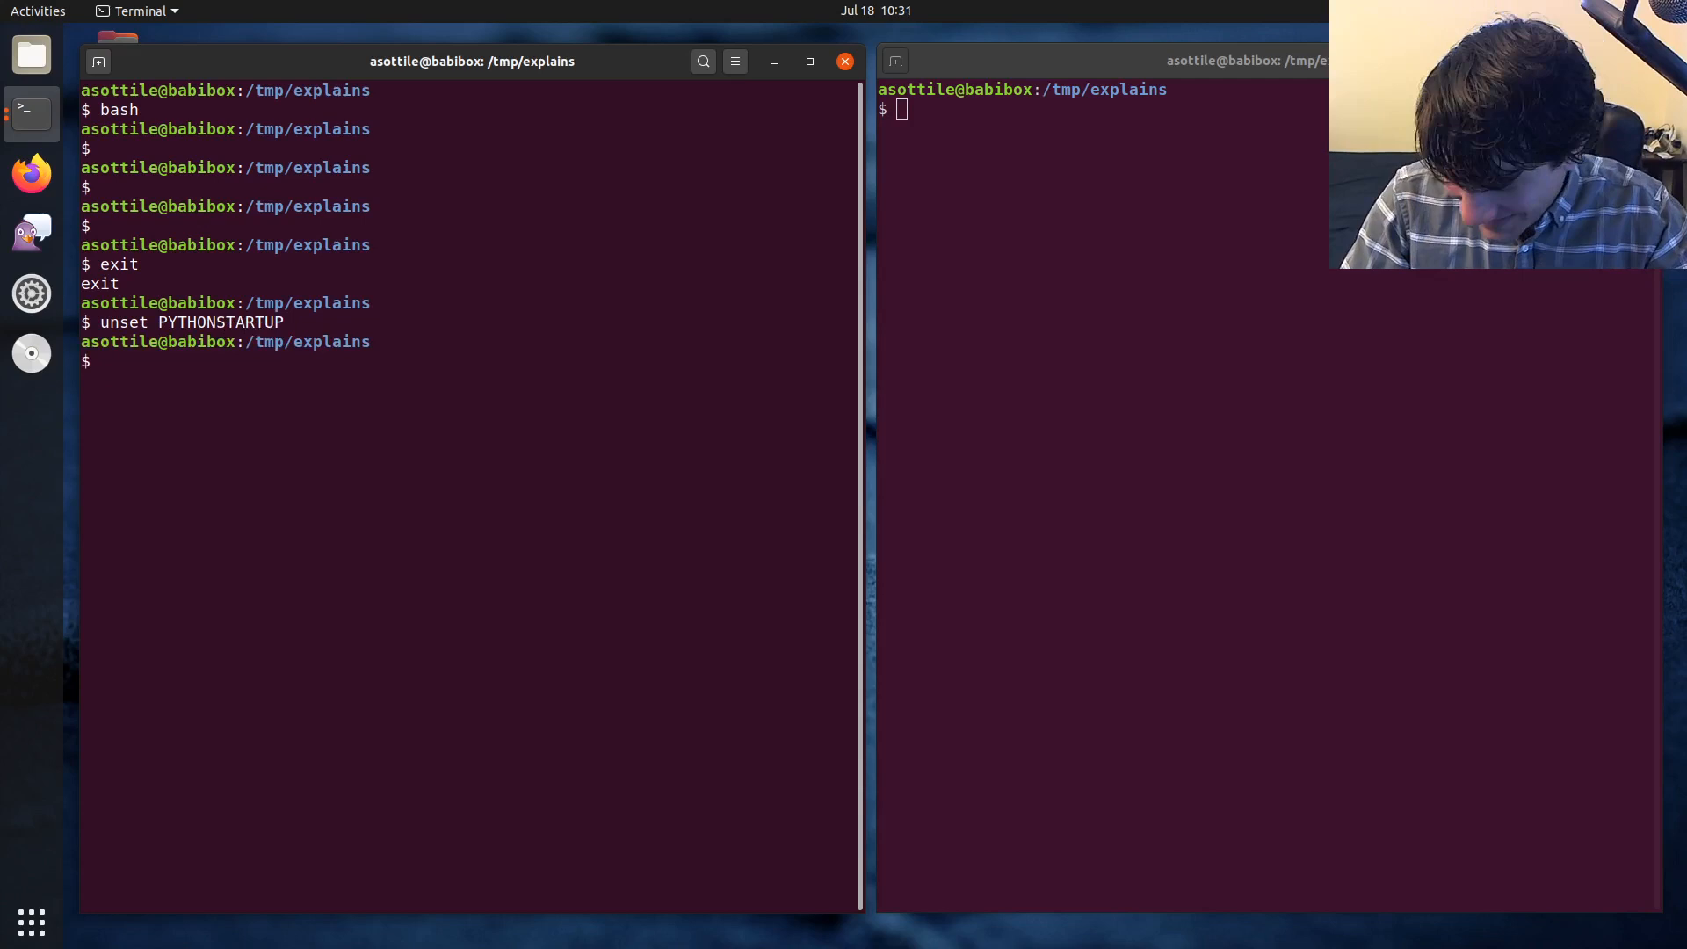
Launch Python 3.8.2 via python3 and quit it with exit(), back to the shell prompt
type("python")
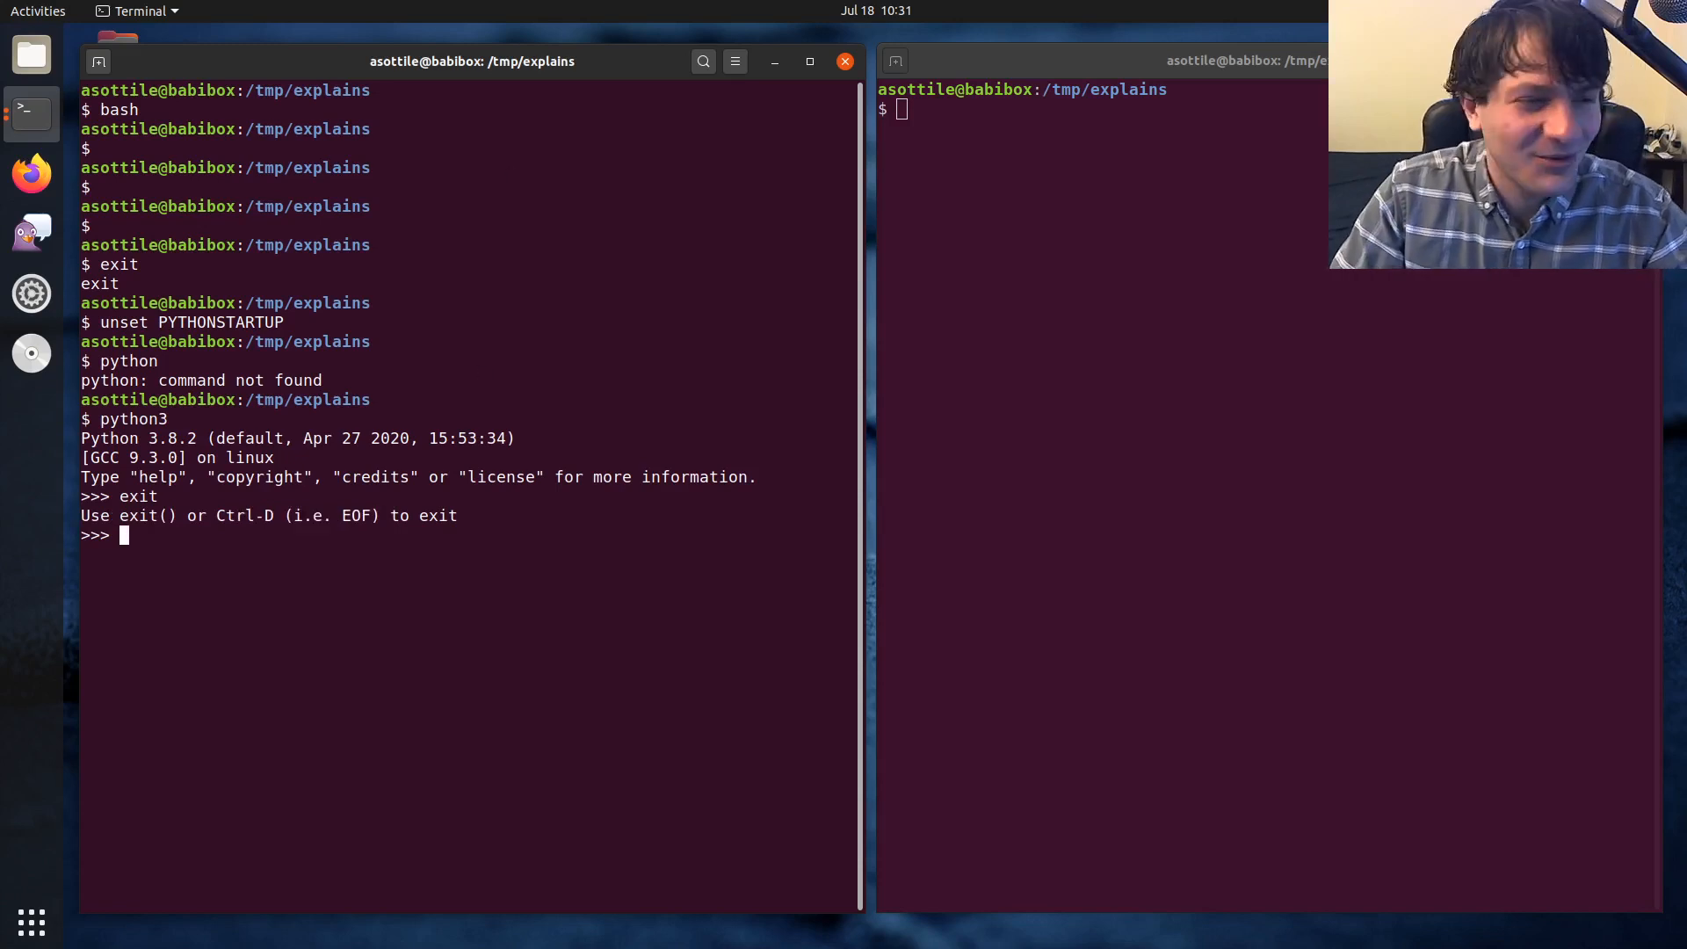
type("exit()")
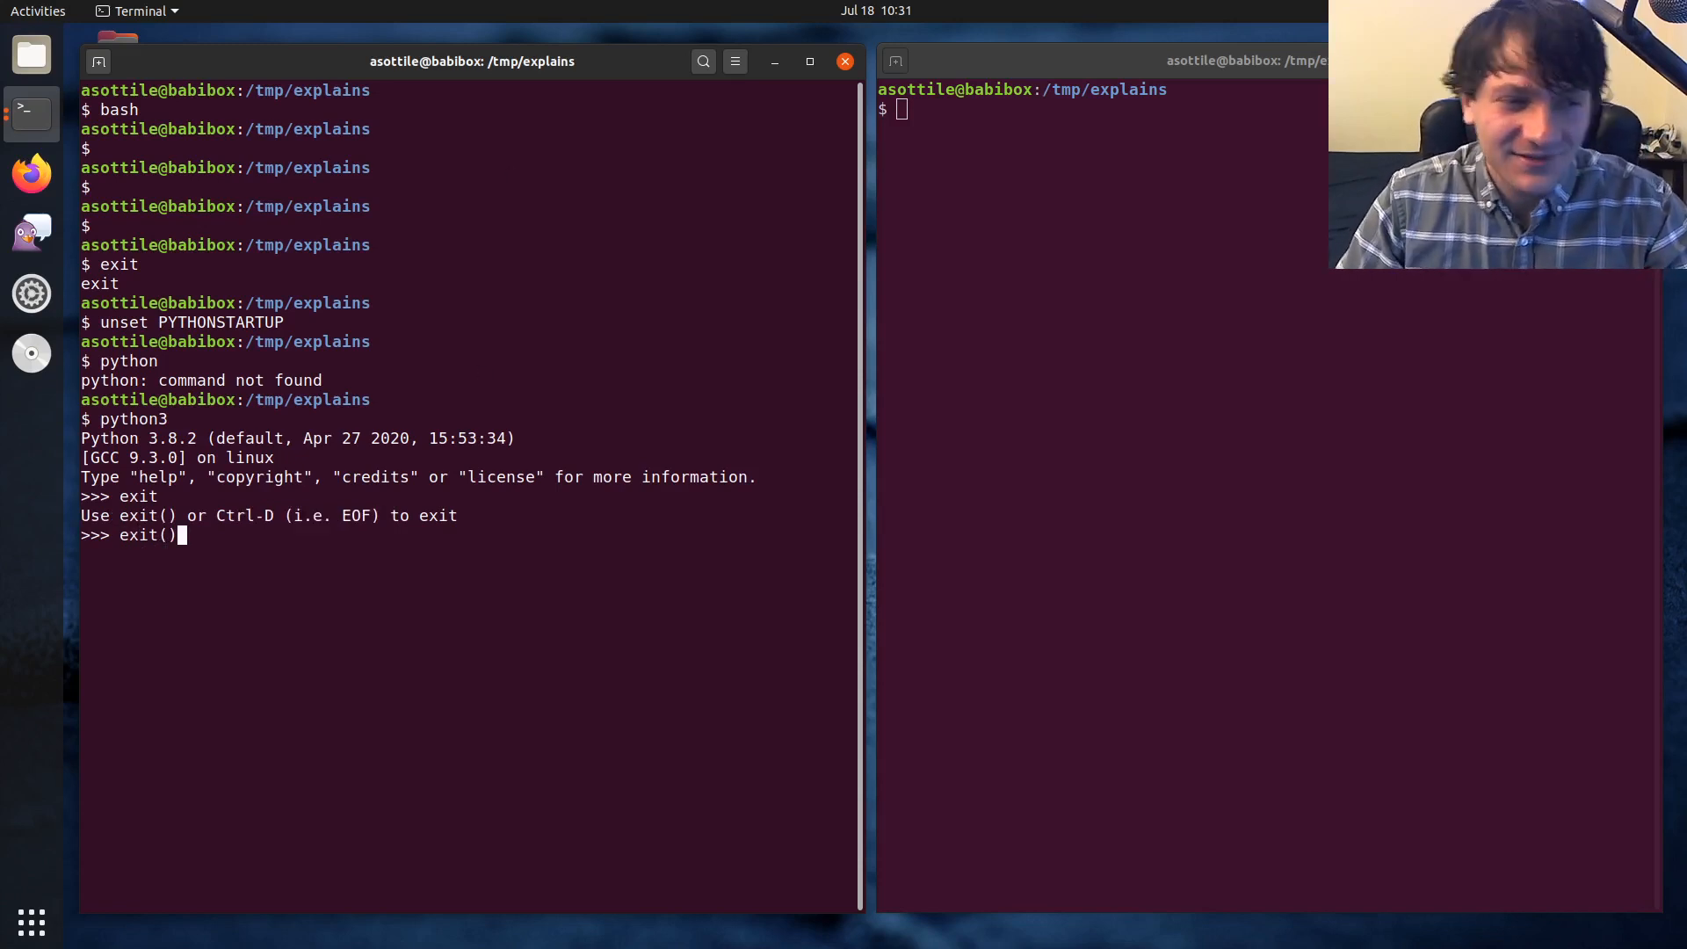
key("Return")
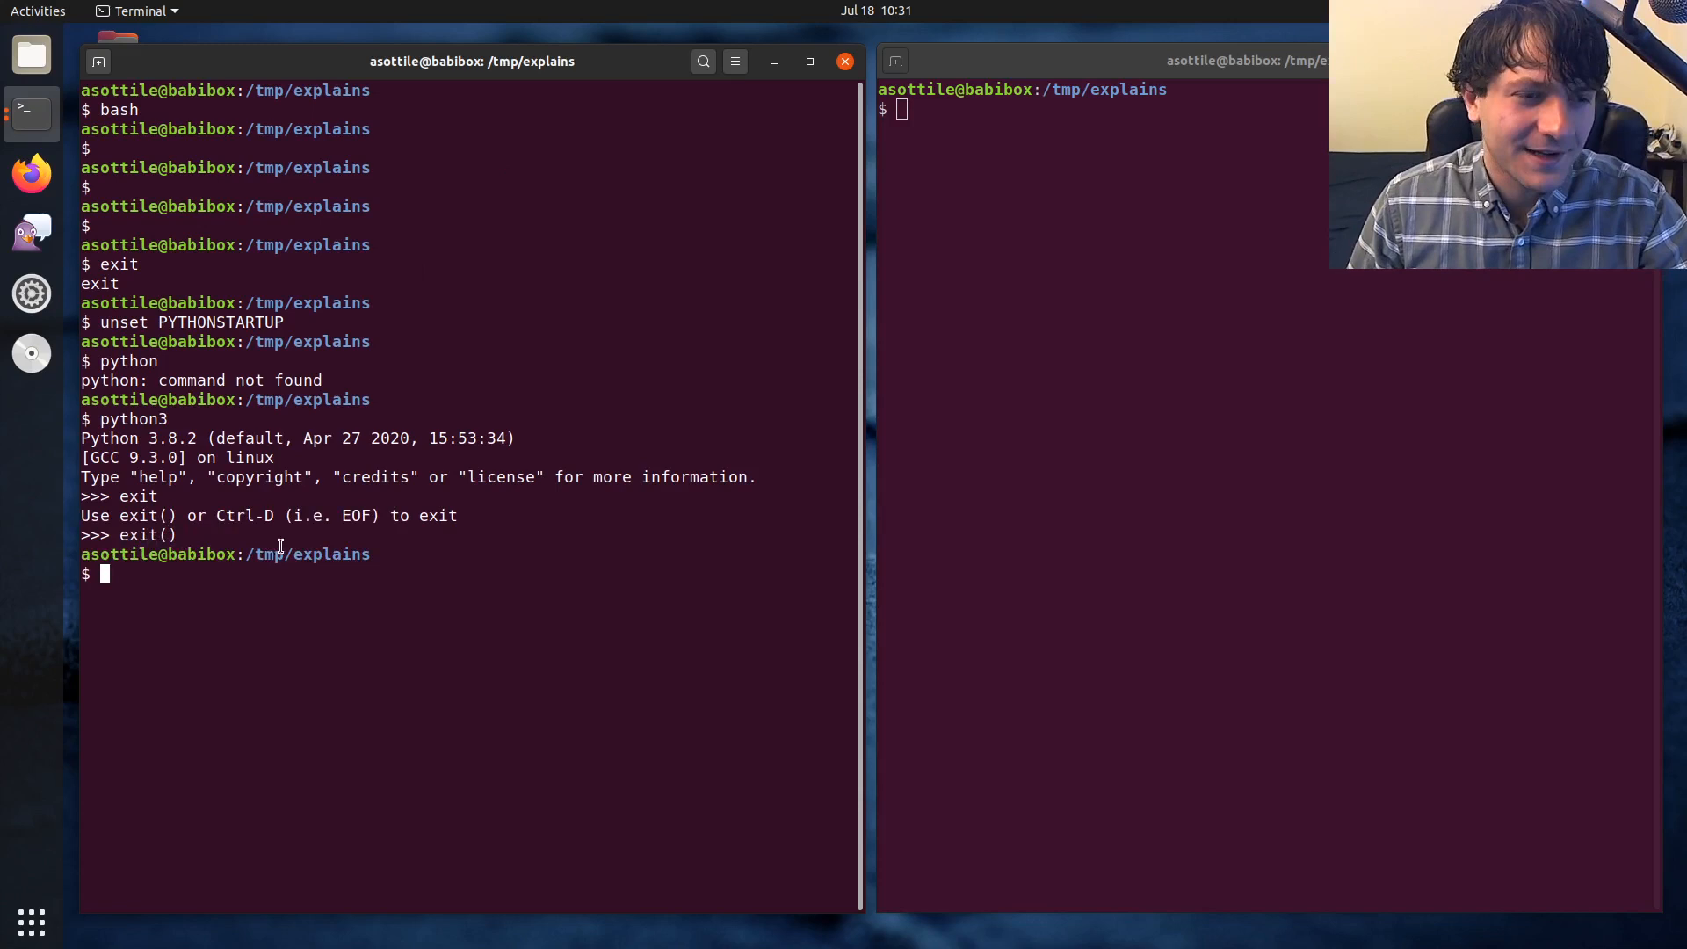
Start sqlite3, see exit; give a syntax error, then leave the SQLite shell with .quit
type("sqlite")
type(";")
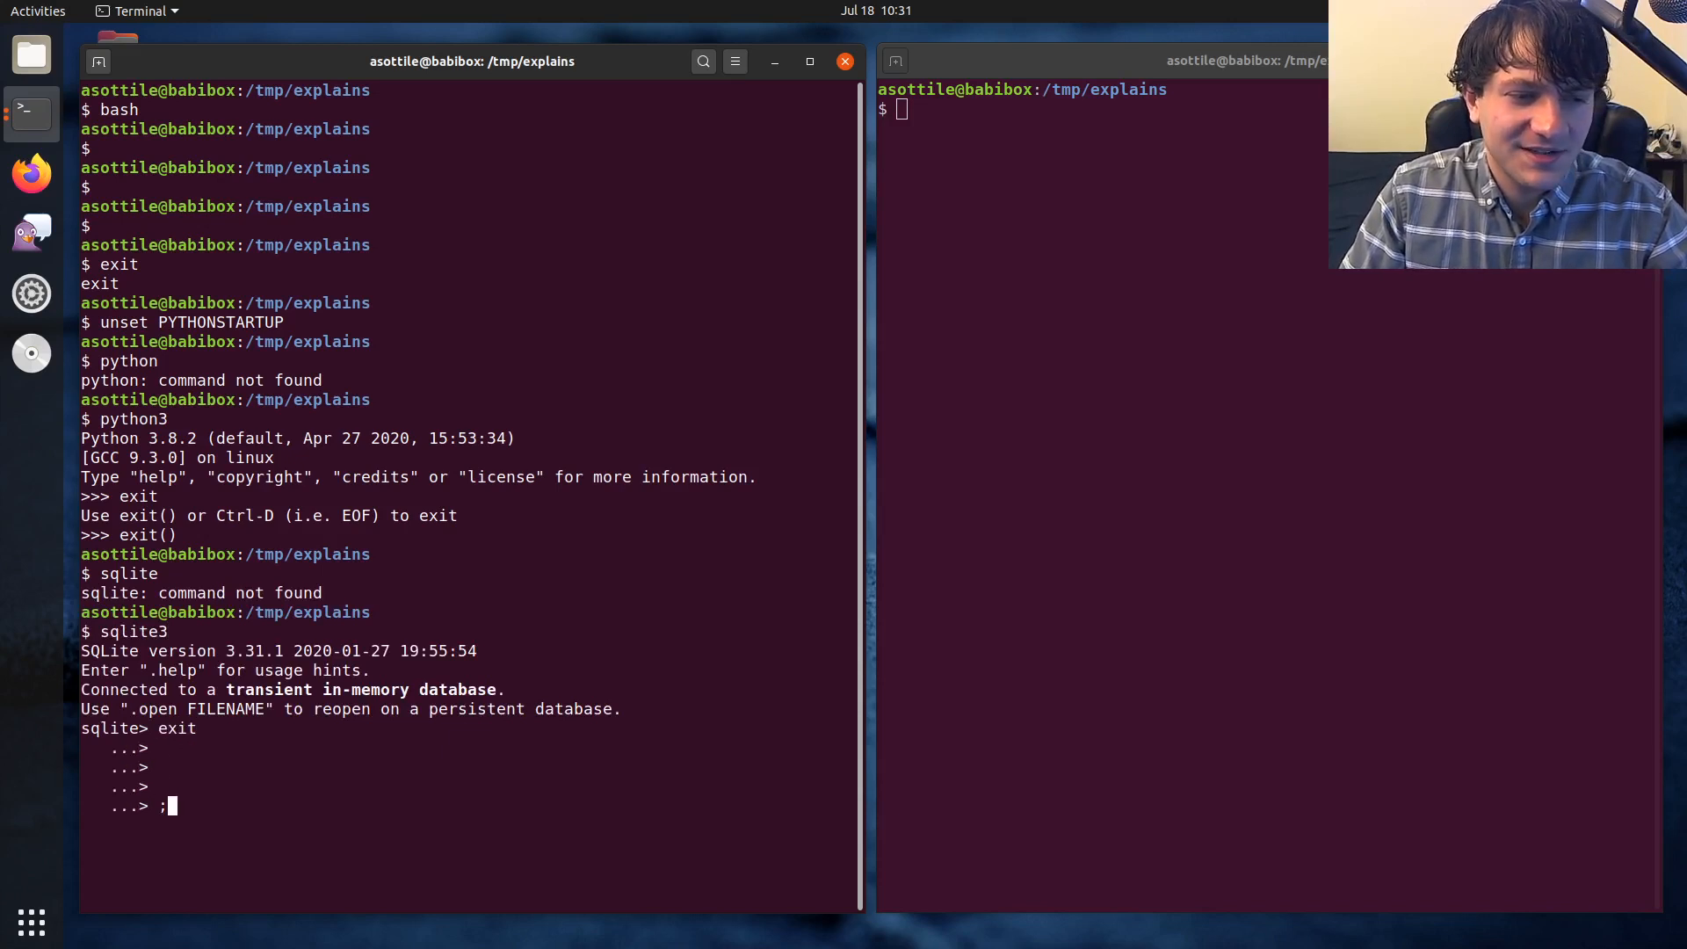
key("Return")
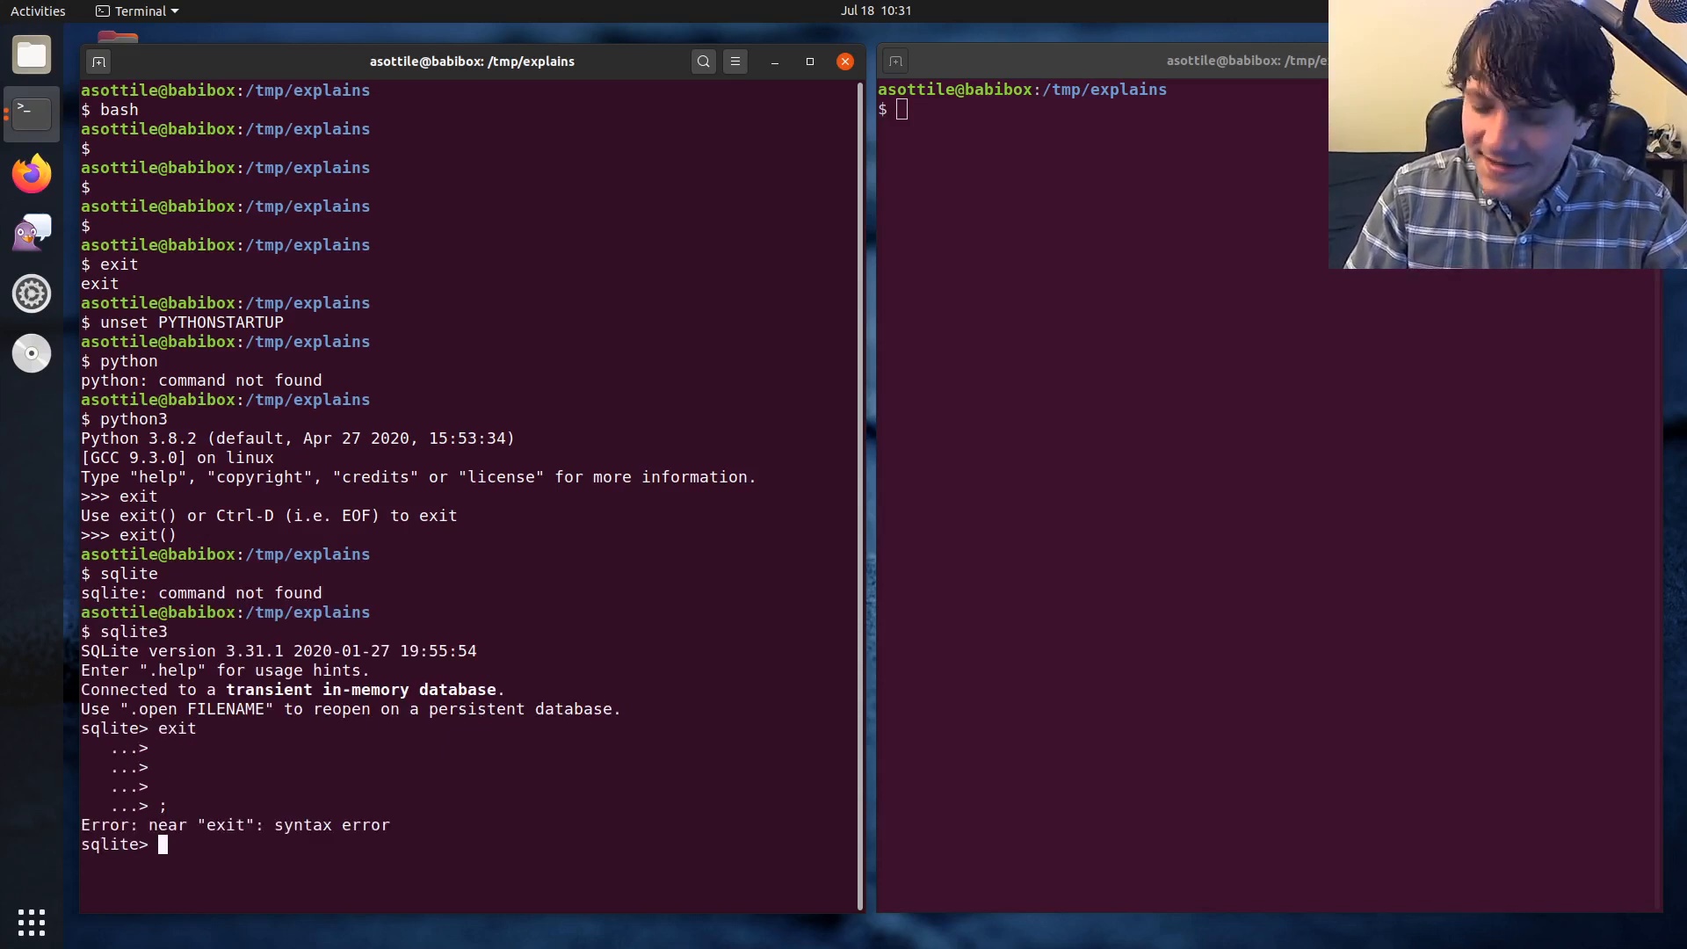
type(".a")
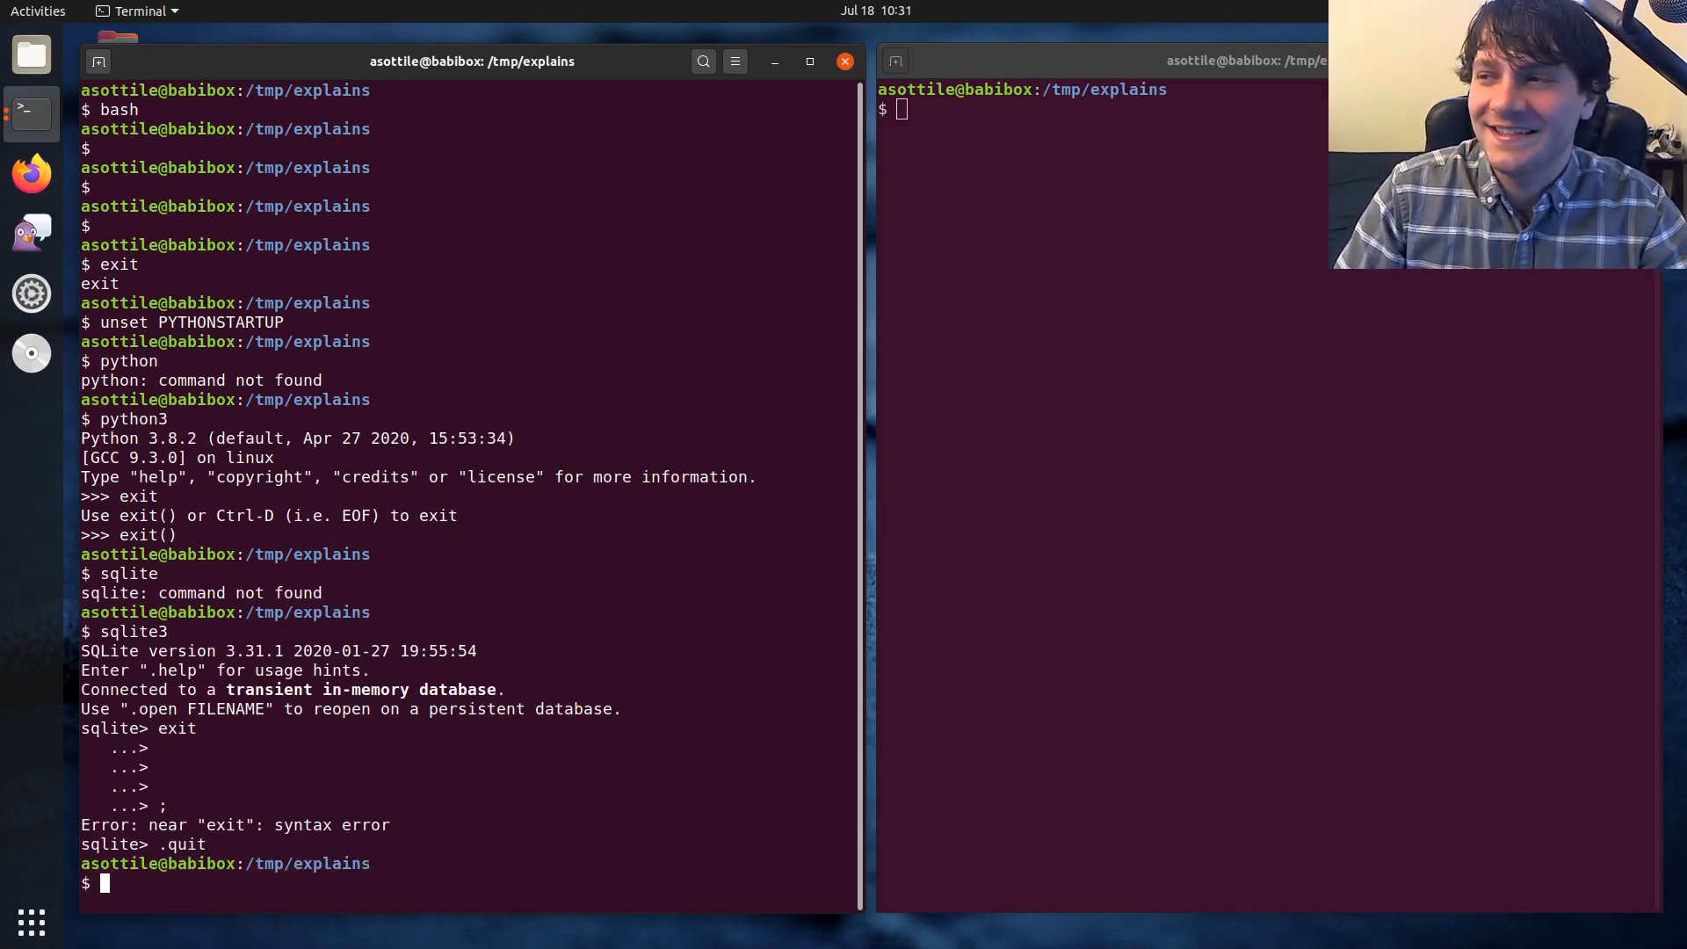
Start the Node.js REPL, see exit and exit() fail, then quit with process.exit()
type("n")
type("process.exit")
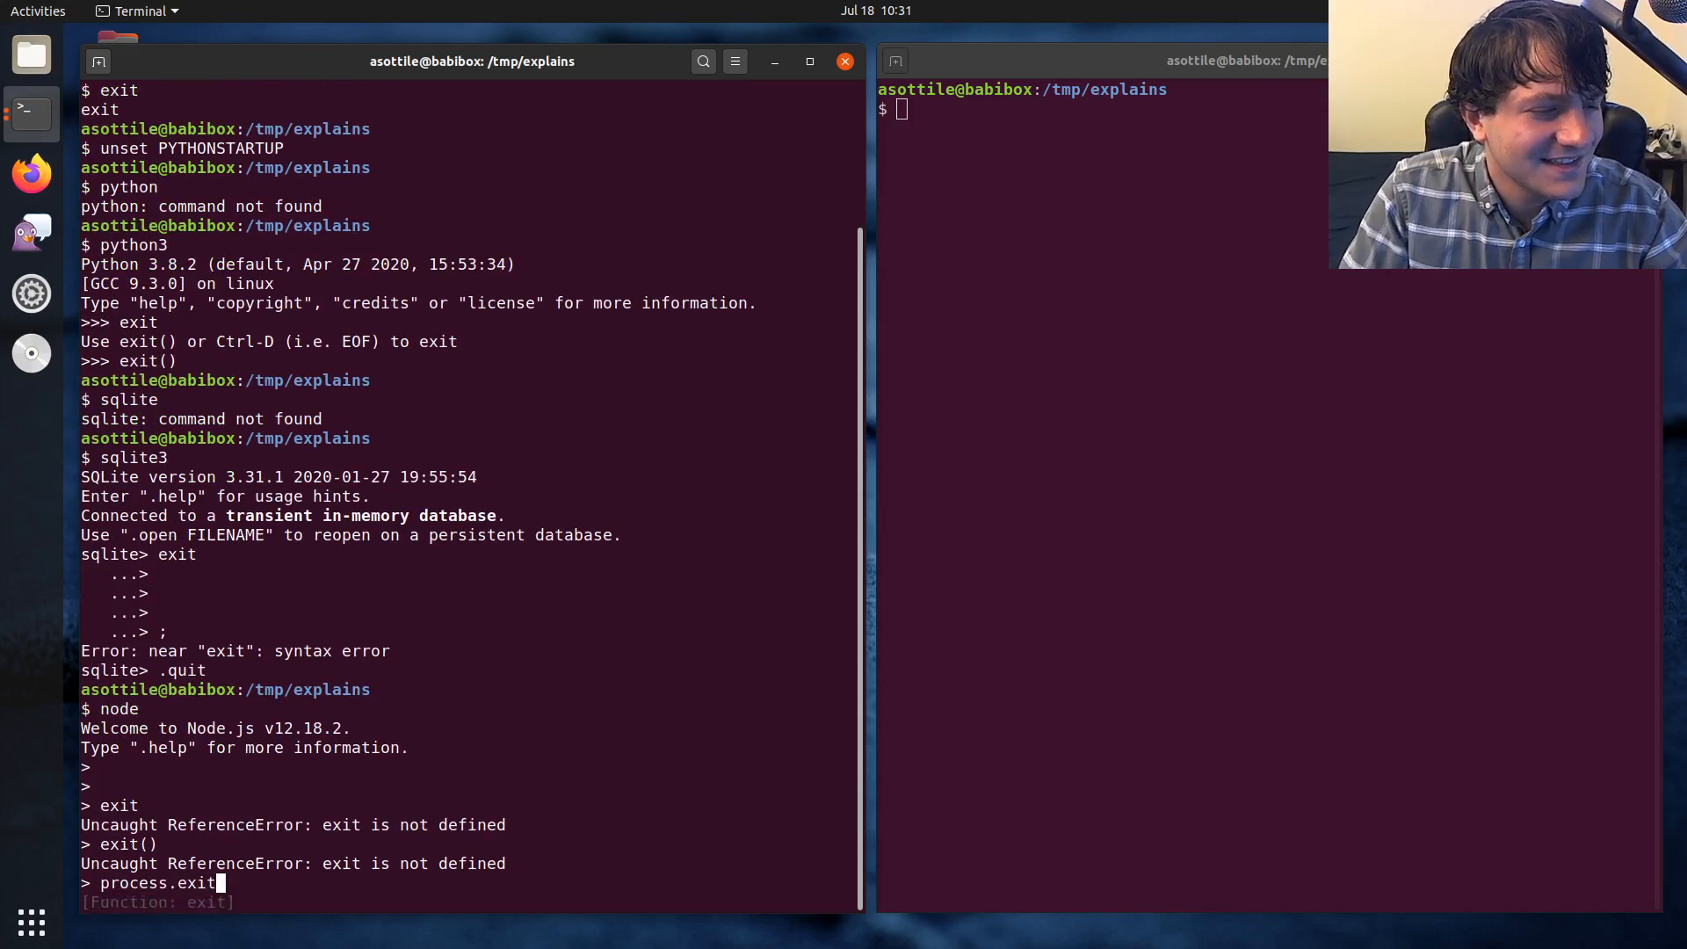
type("(")
key("Return")
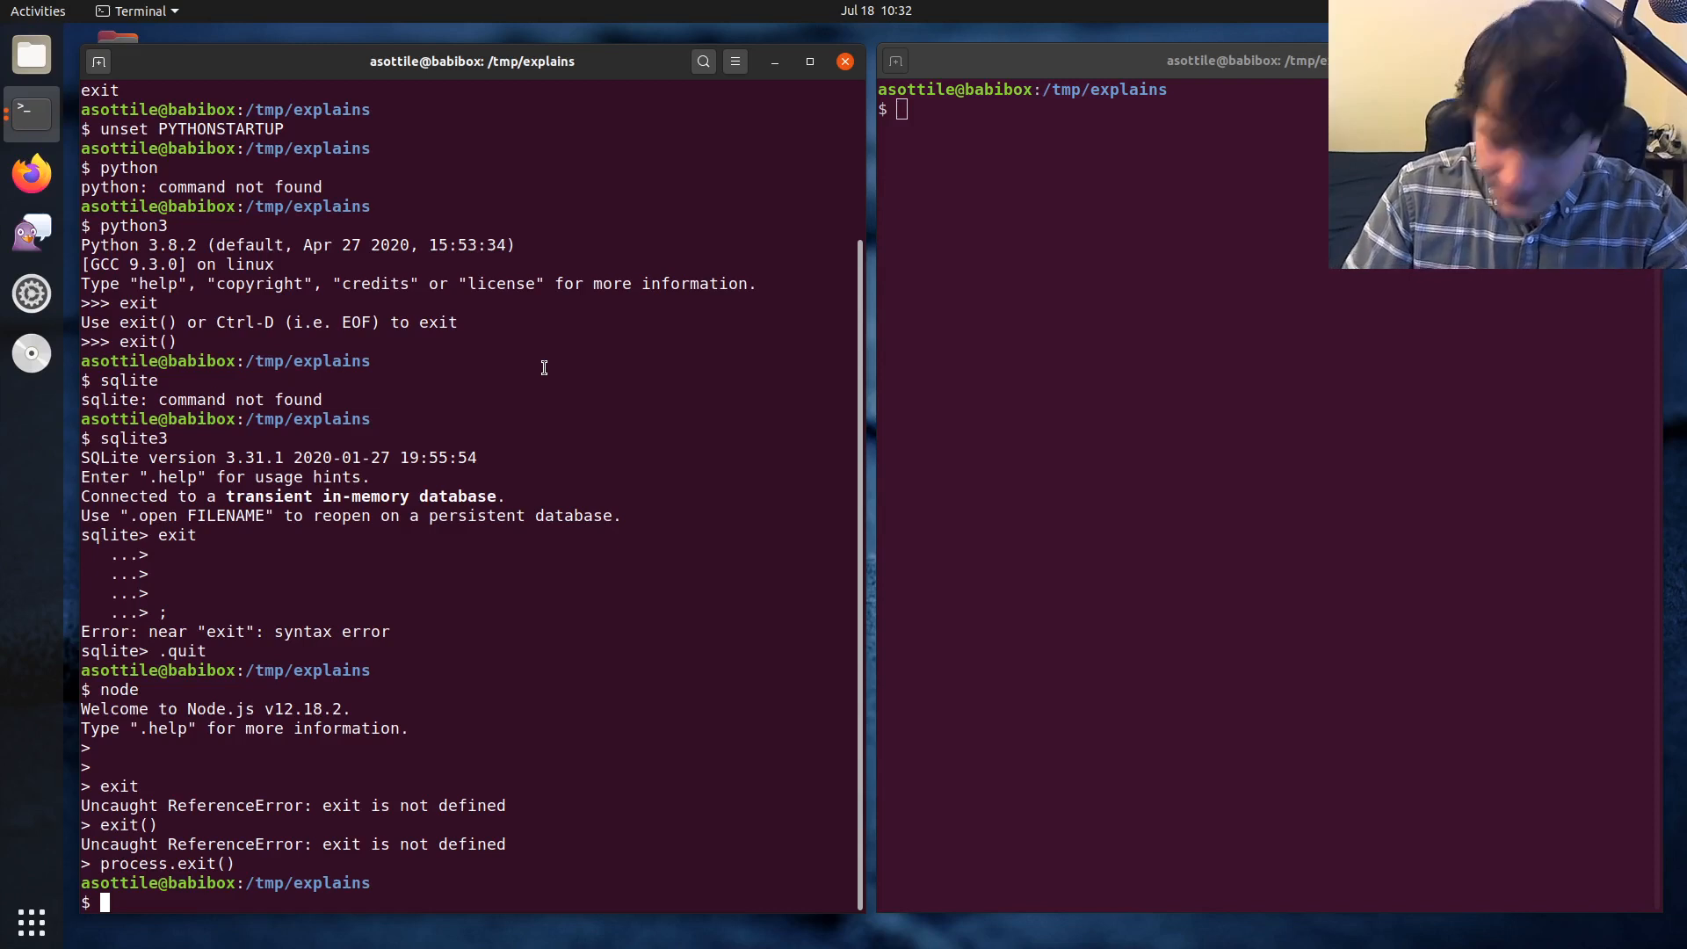
Exit the nested bash subshell with exit, then leave the sh subshell via Ctrl-D
type("exit")
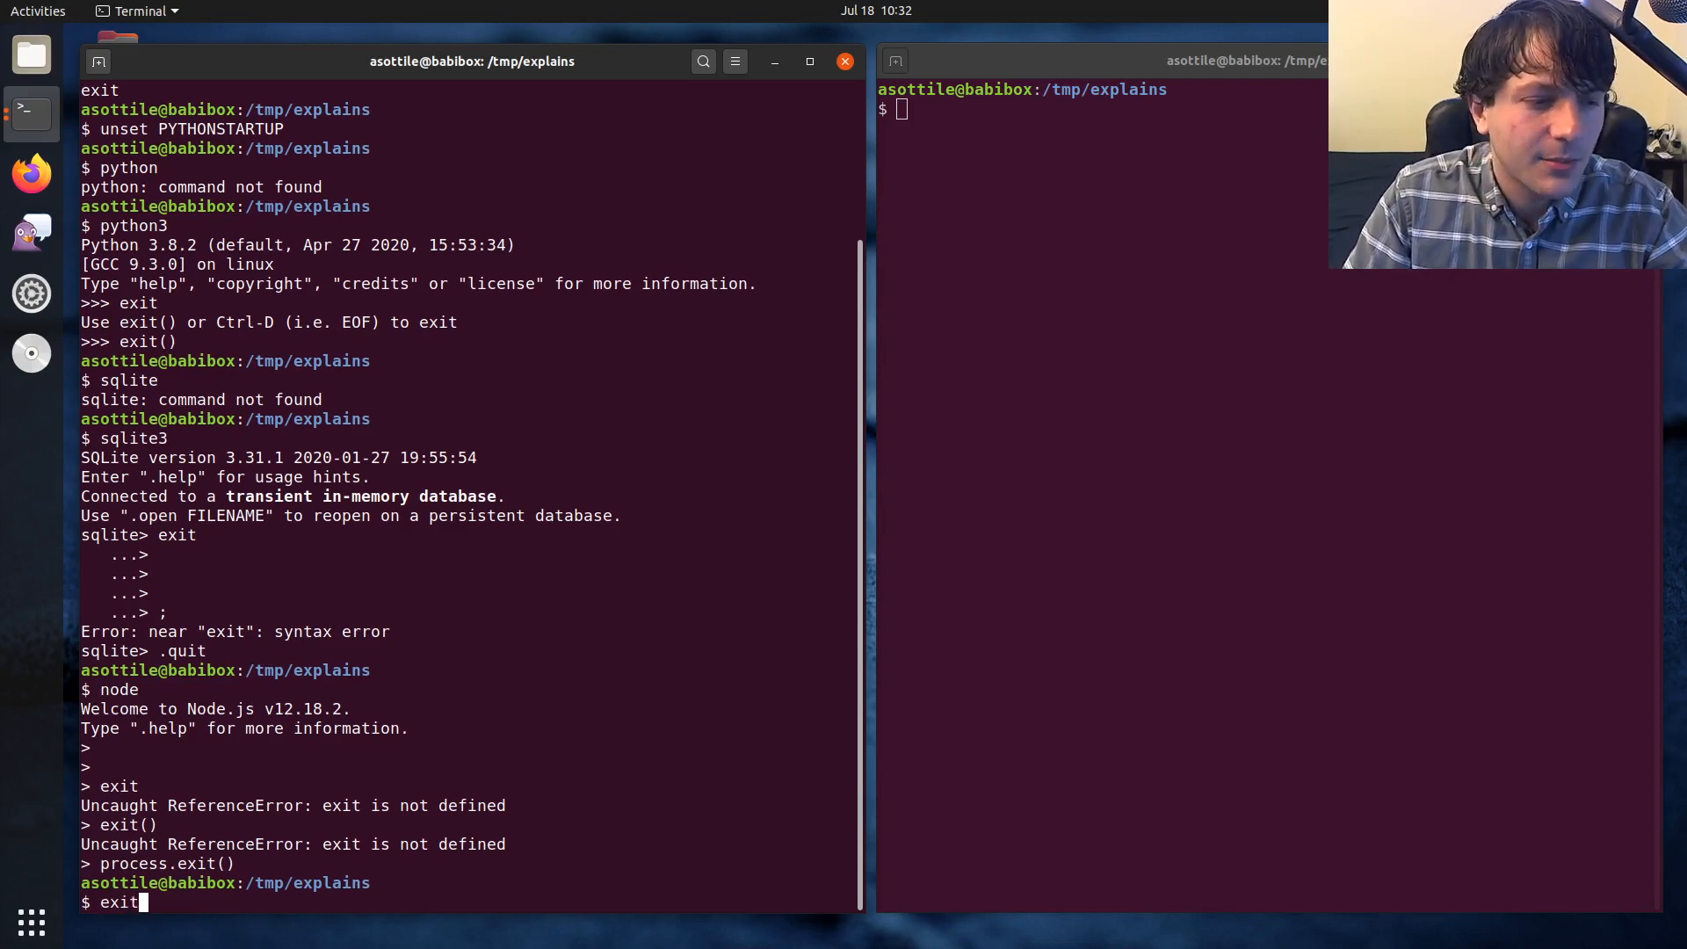
type("bash")
key("Return")
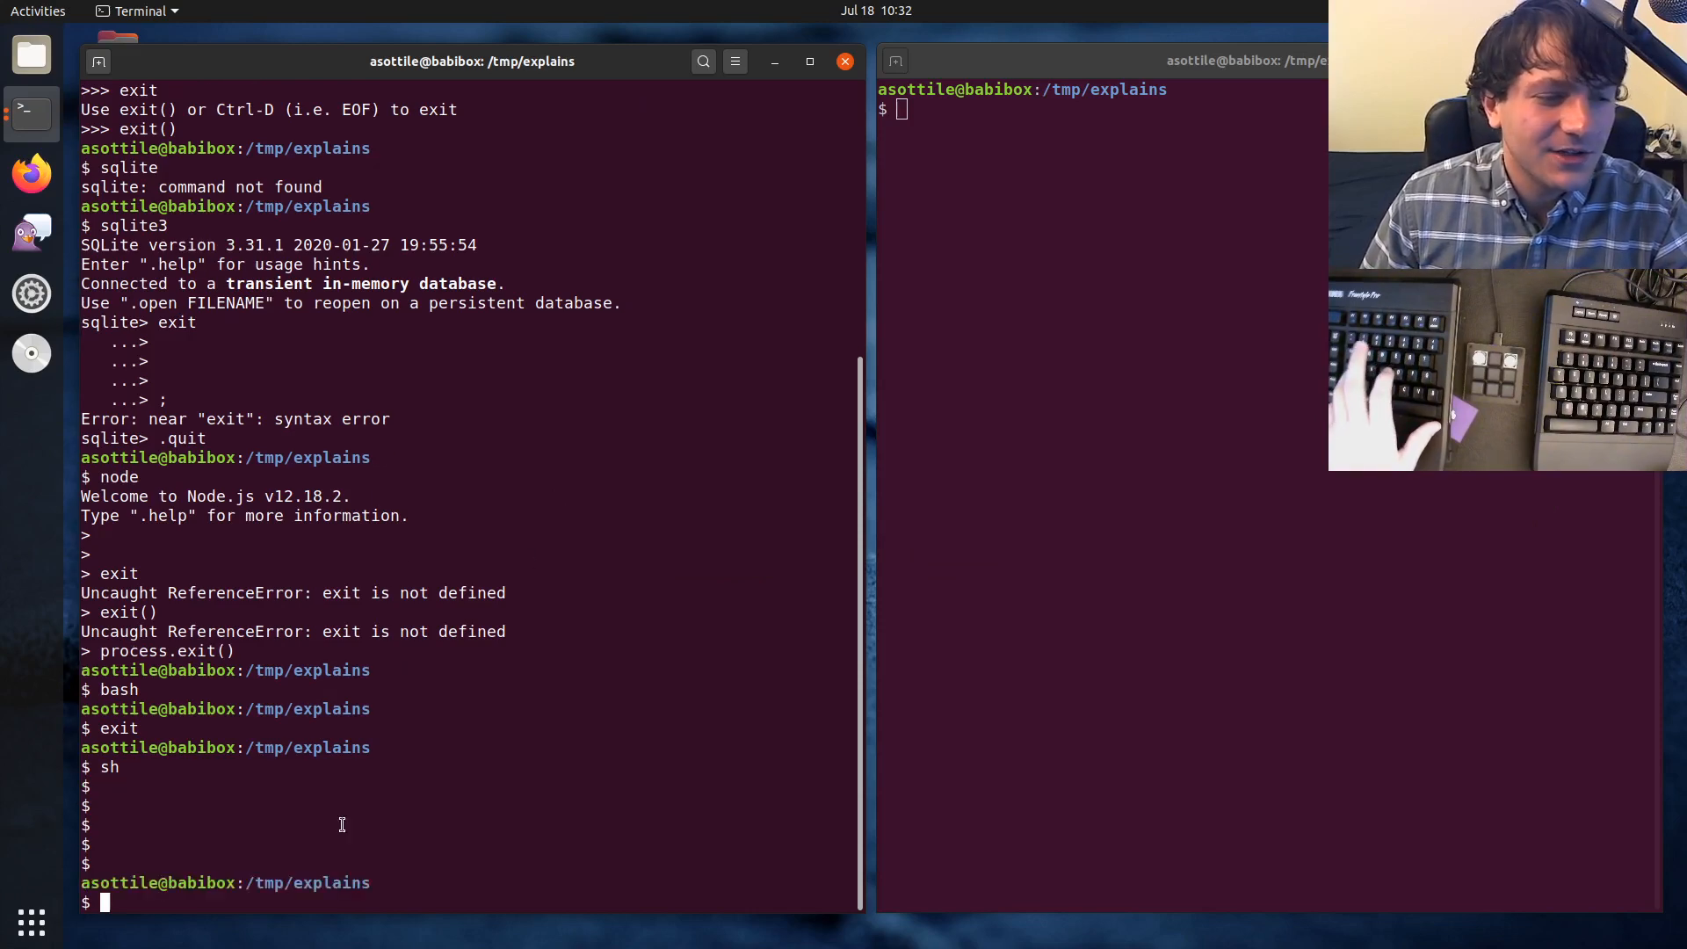
Launch Python 3 with python3, exit it with Ctrl-D, and begin typing sqlite at the prompt
type("python")
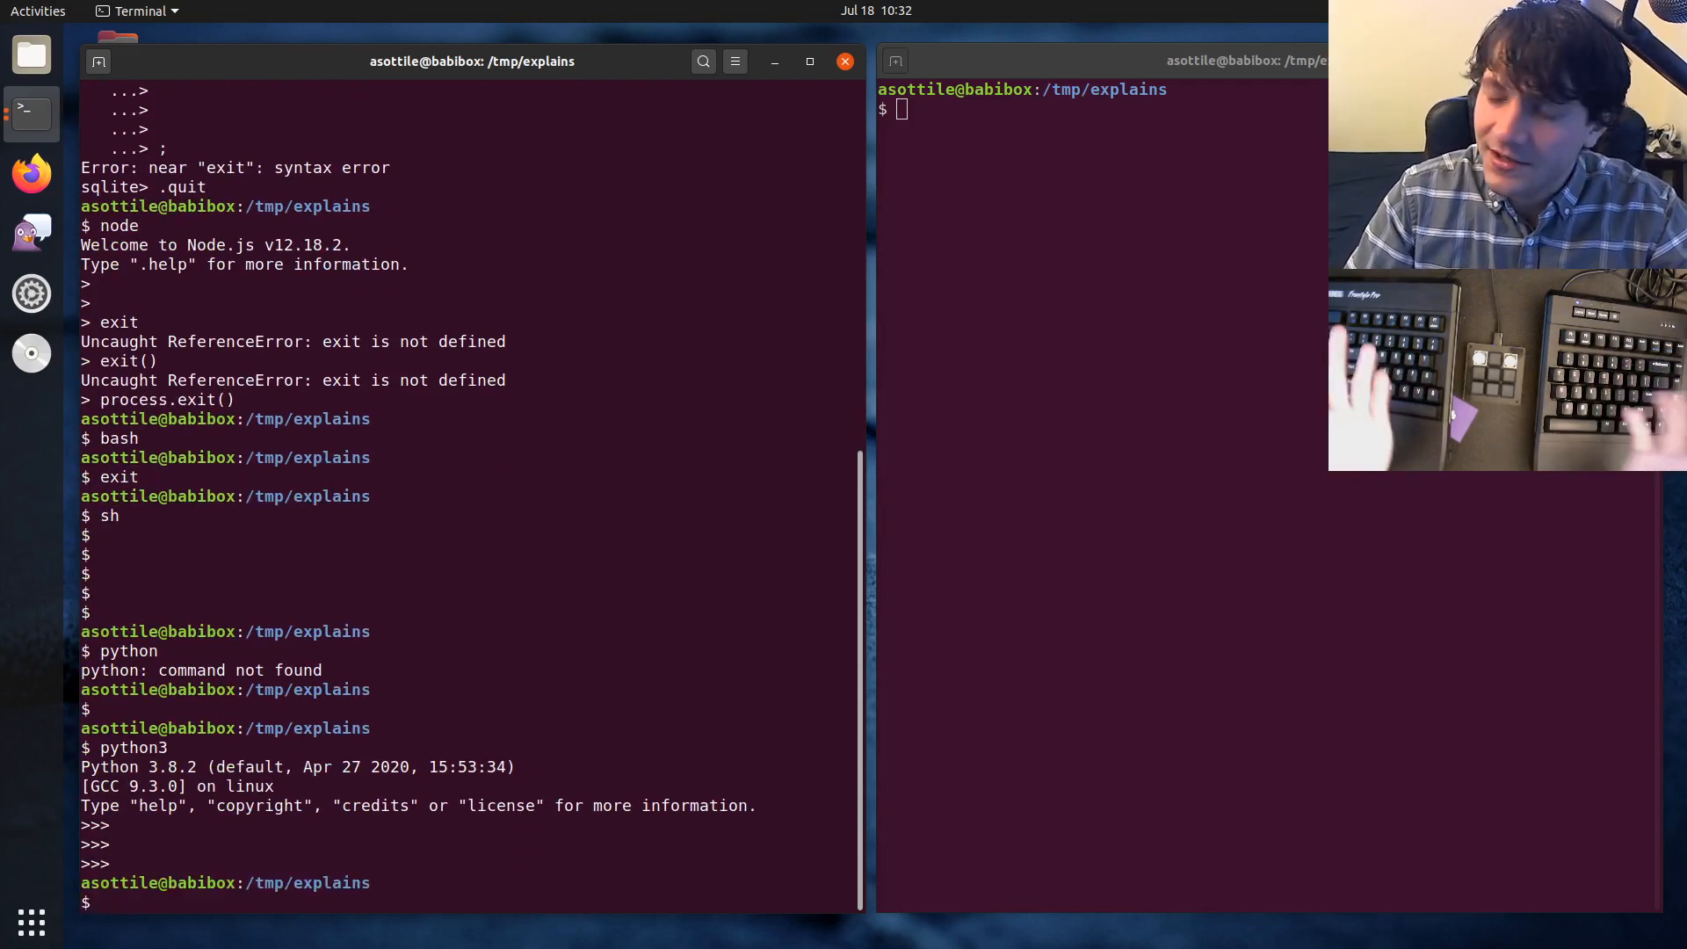
type("sq")
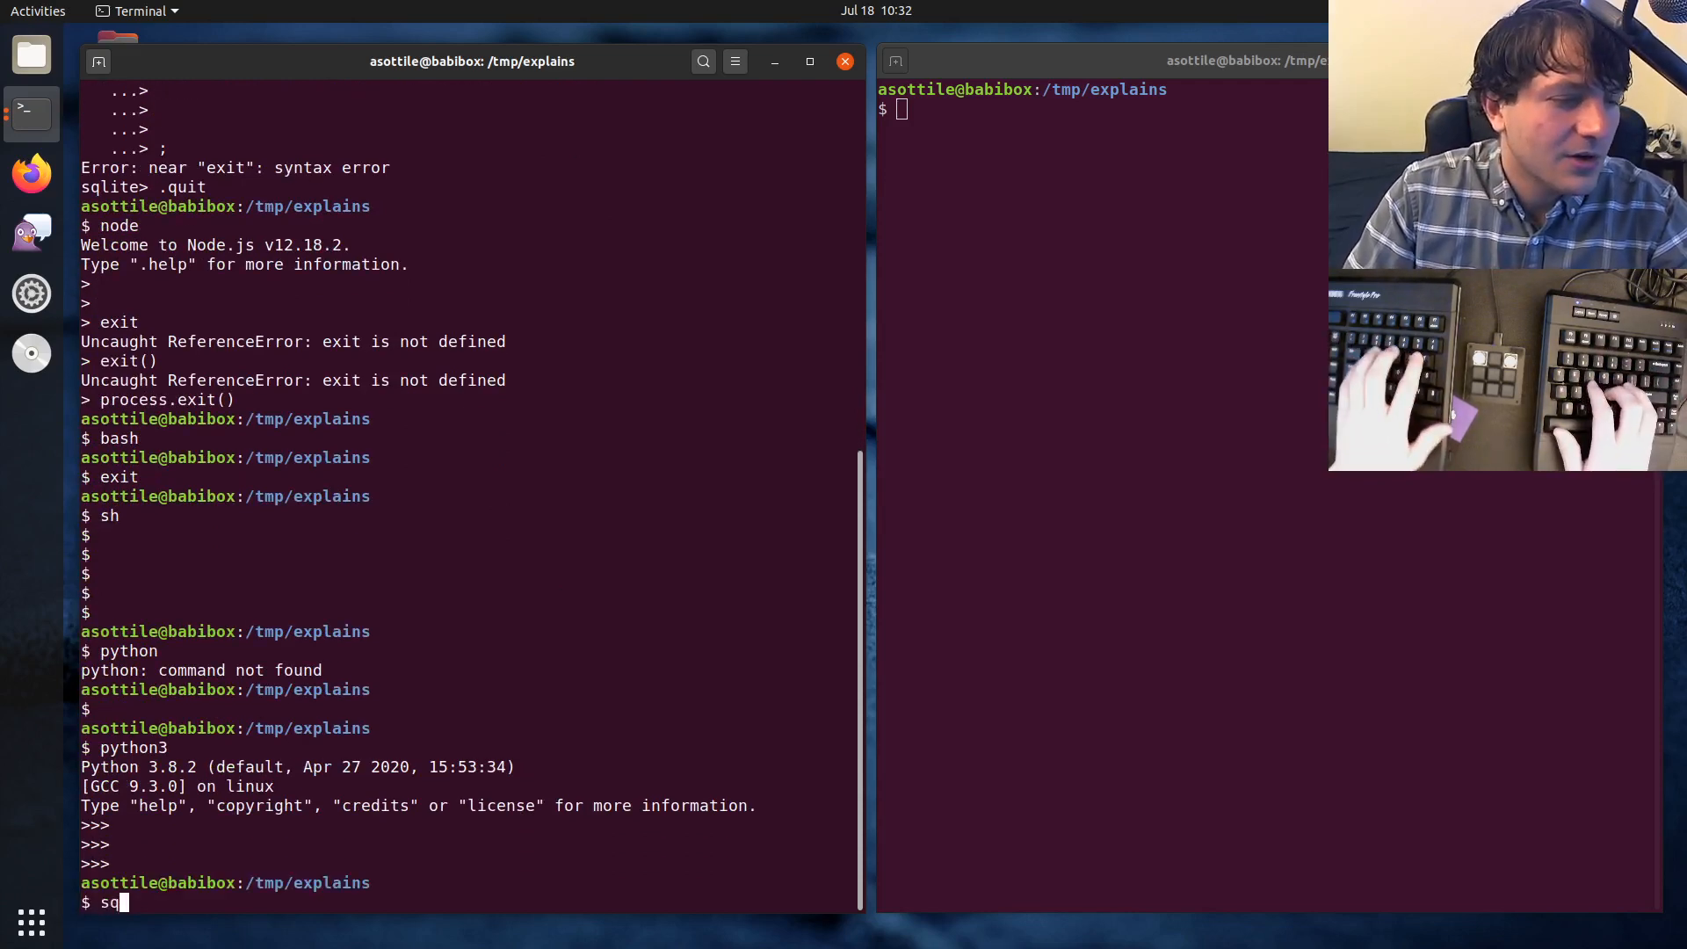